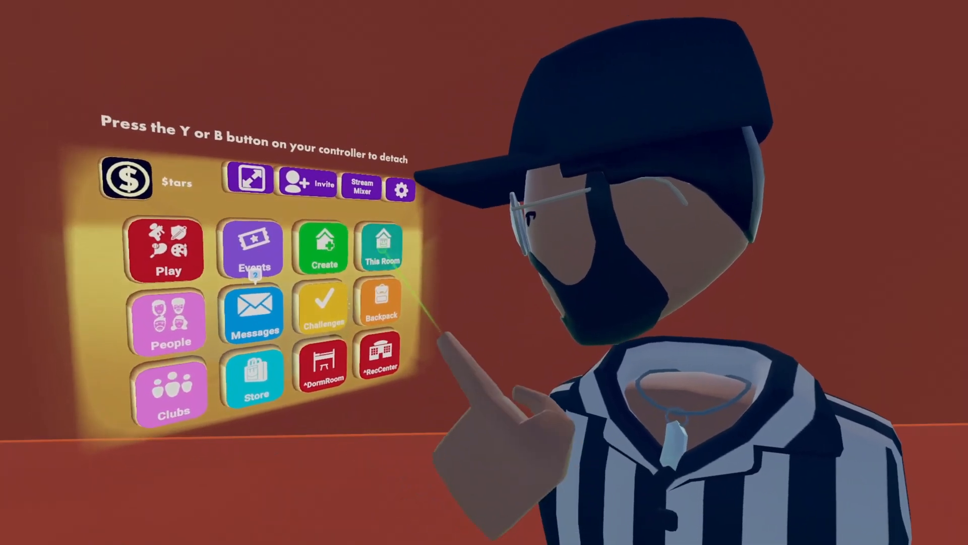
Step: Scroll the Player World UI Config panel and switch the maker pen menu to Tools
click(380, 247)
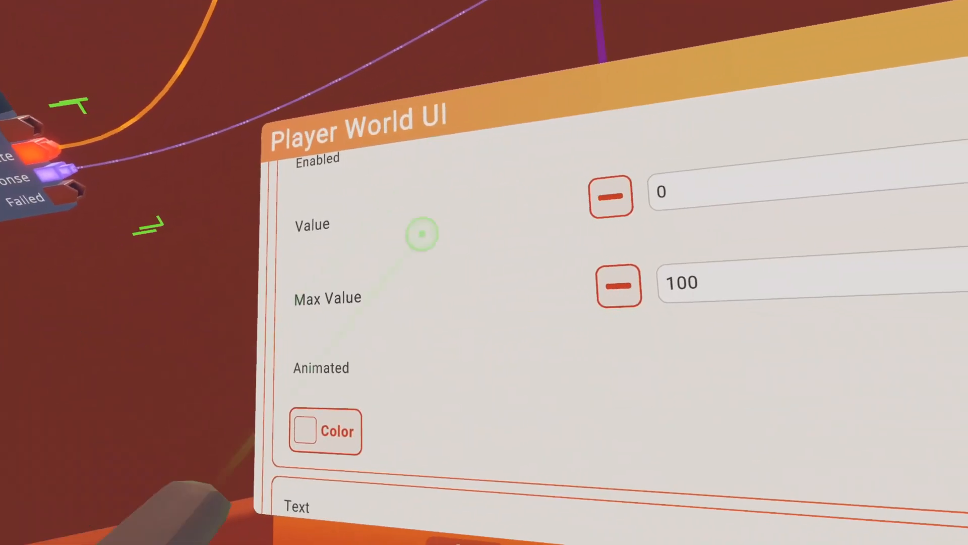
scroll(down, 3)
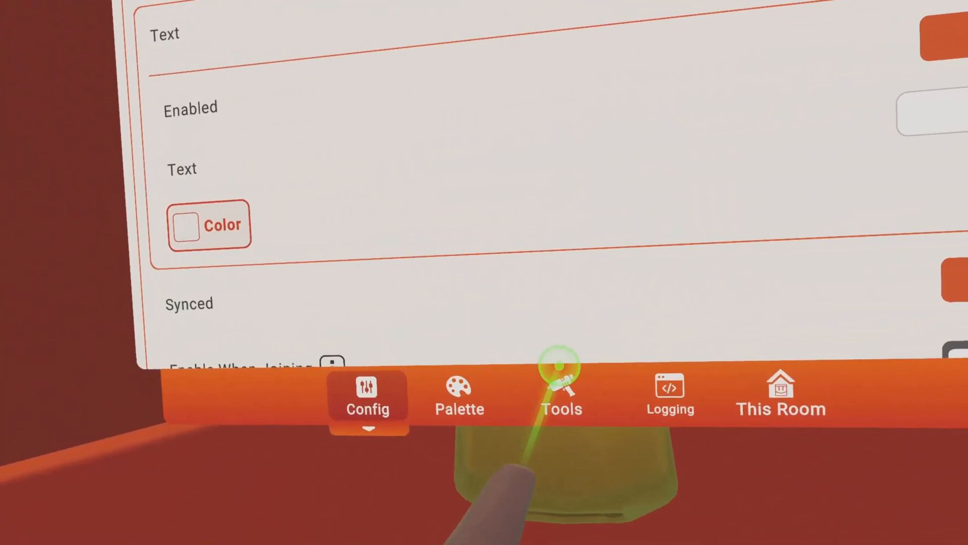
click(561, 392)
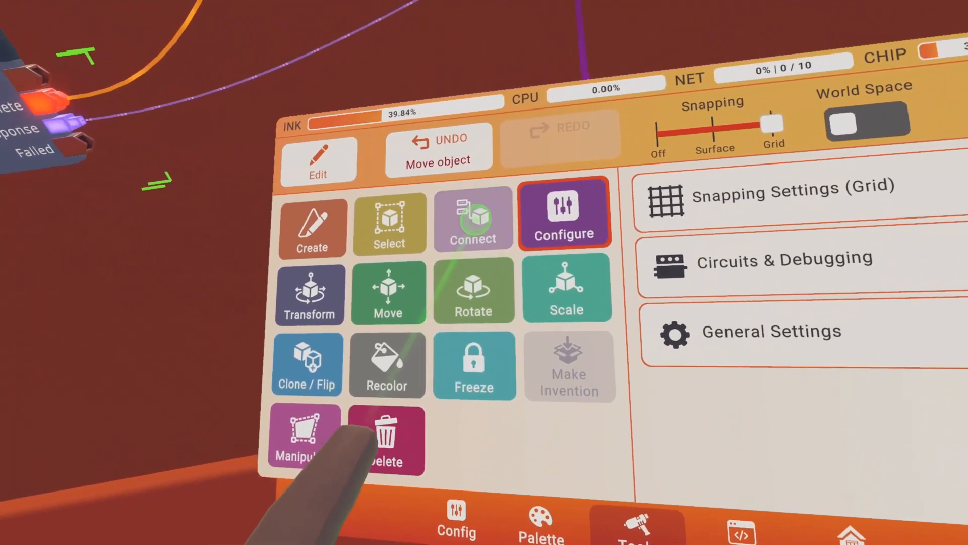